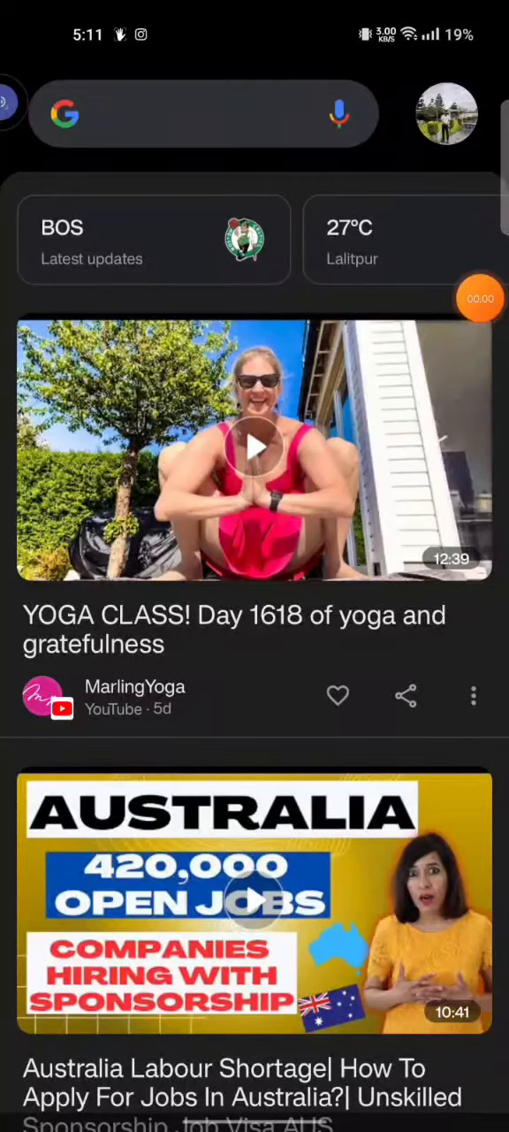
- Rerun the 'spotify login' Google search and follow the Spotify Login result
left_click(203, 113)
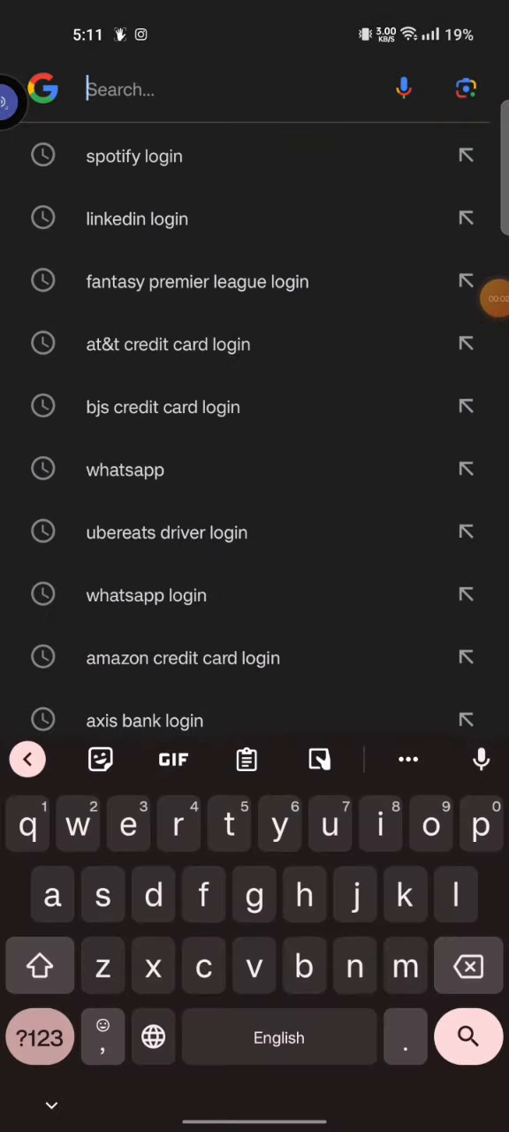
left_click(134, 155)
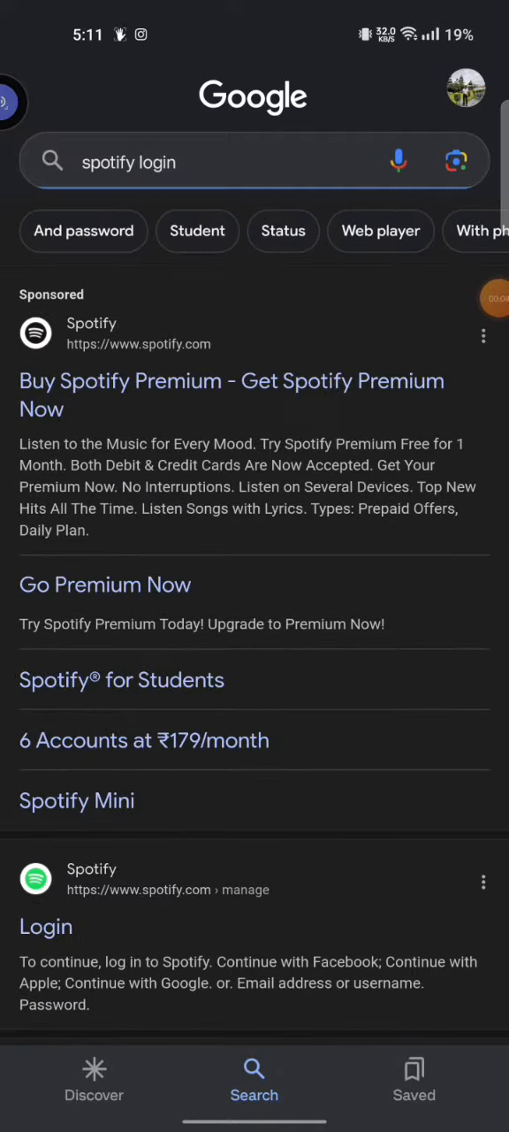
left_click(46, 926)
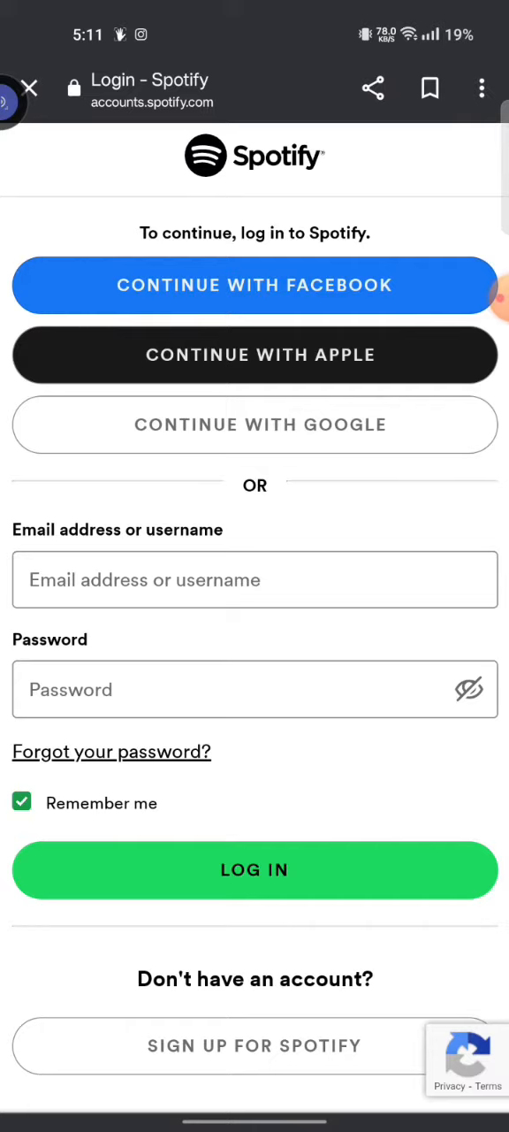
left_click(255, 579)
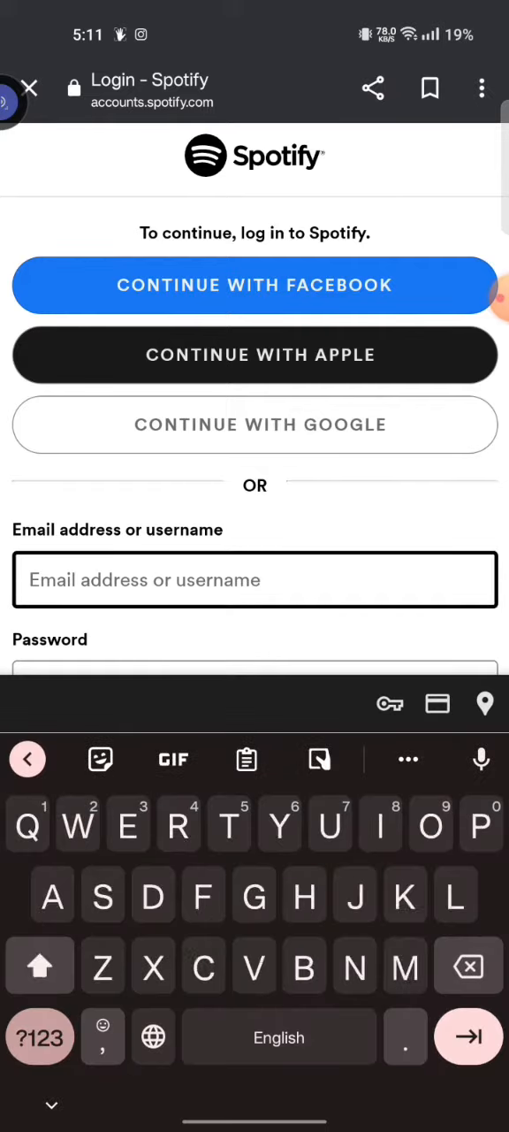
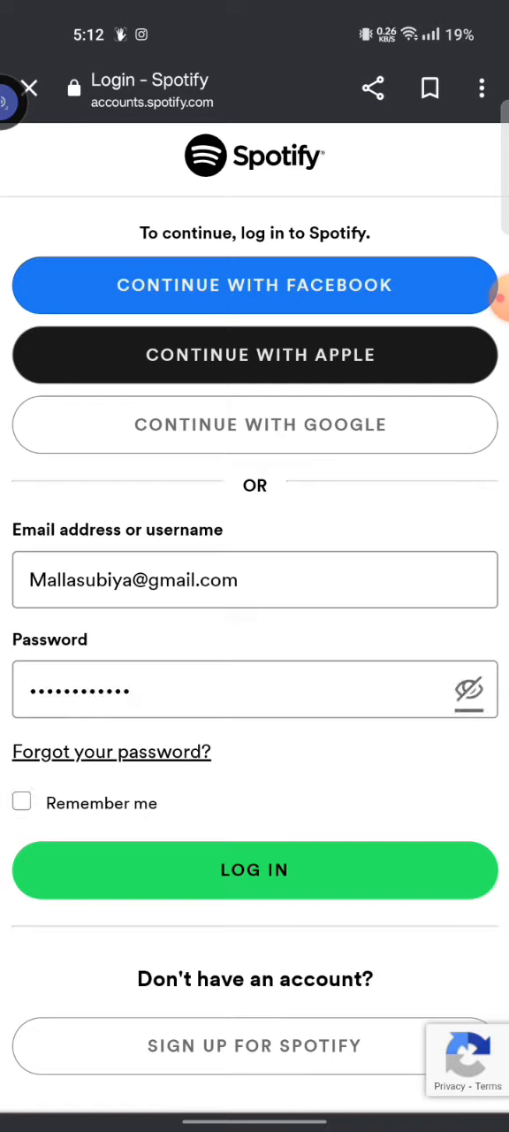
- Submit the login details to reach the signed-in Spotify home screen
left_click(21, 802)
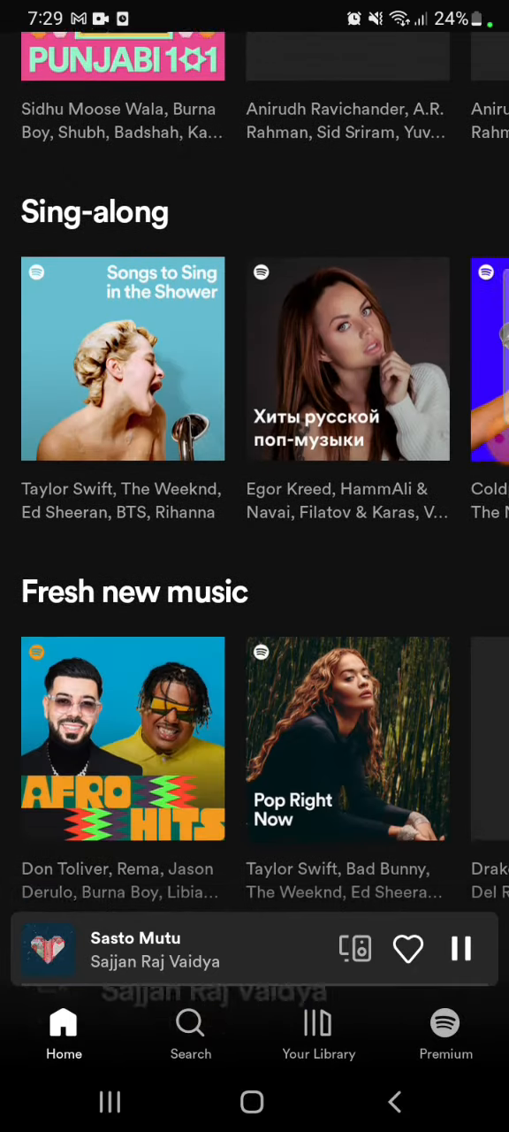
- Pause the currently playing song Sasto Mutu from the mini player
scroll("down", 3)
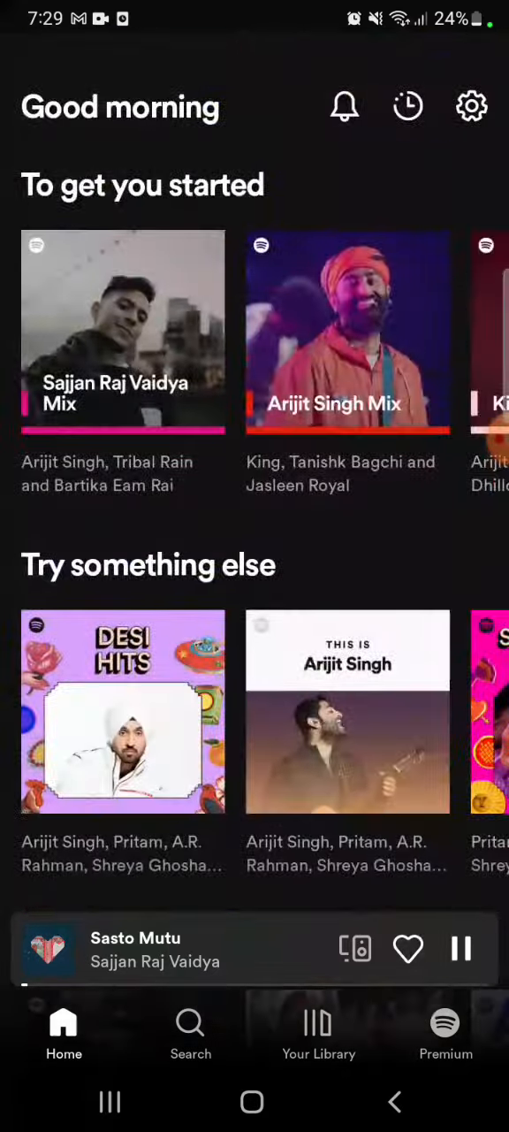
left_click(459, 949)
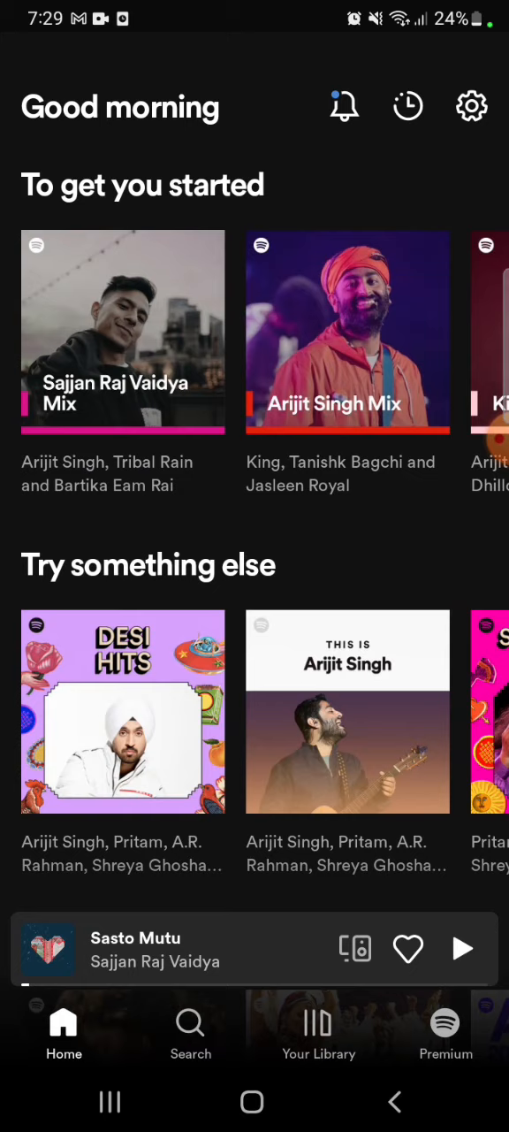